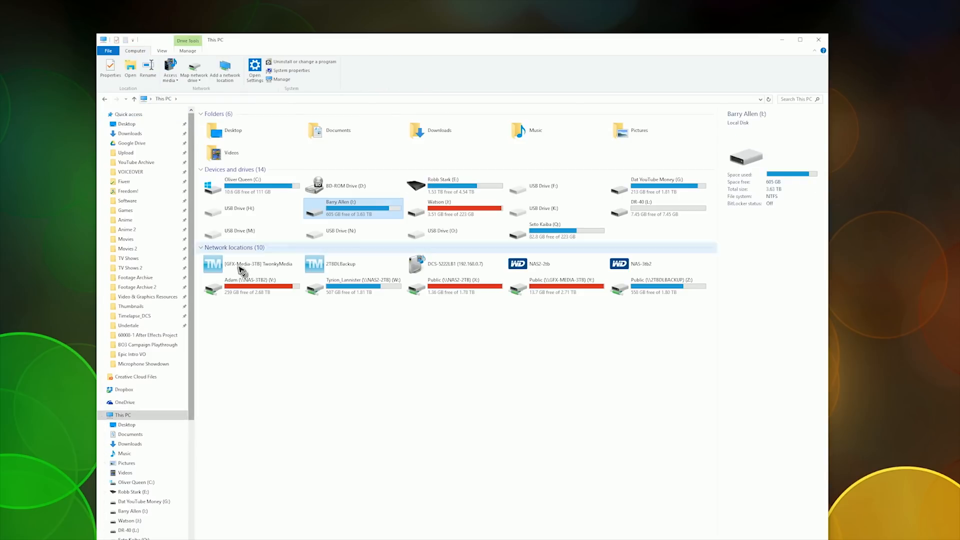
# Step: Start a custom network location and enter the address \\1.1.1.1\Cineform_CDrive
pyautogui.click(224, 70)
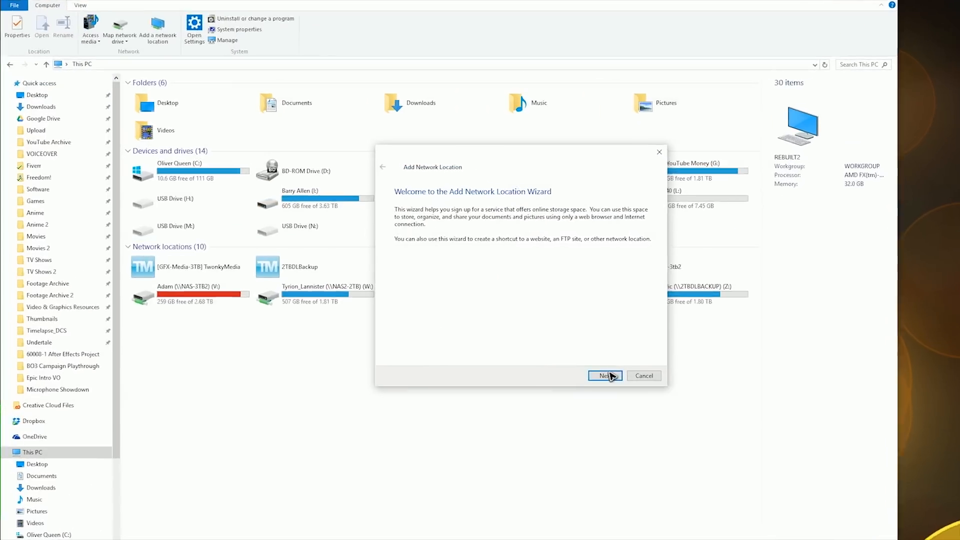
pyautogui.click(605, 376)
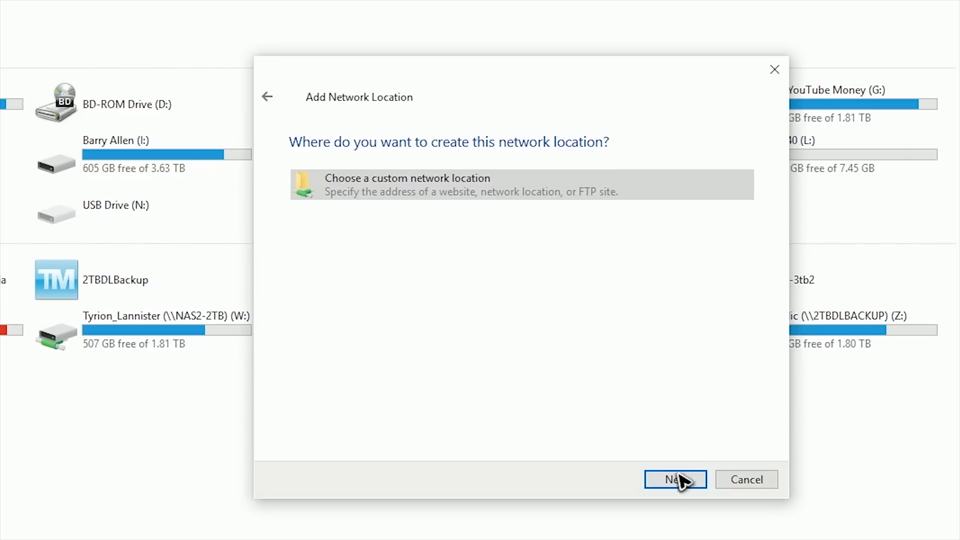
pyautogui.click(674, 479)
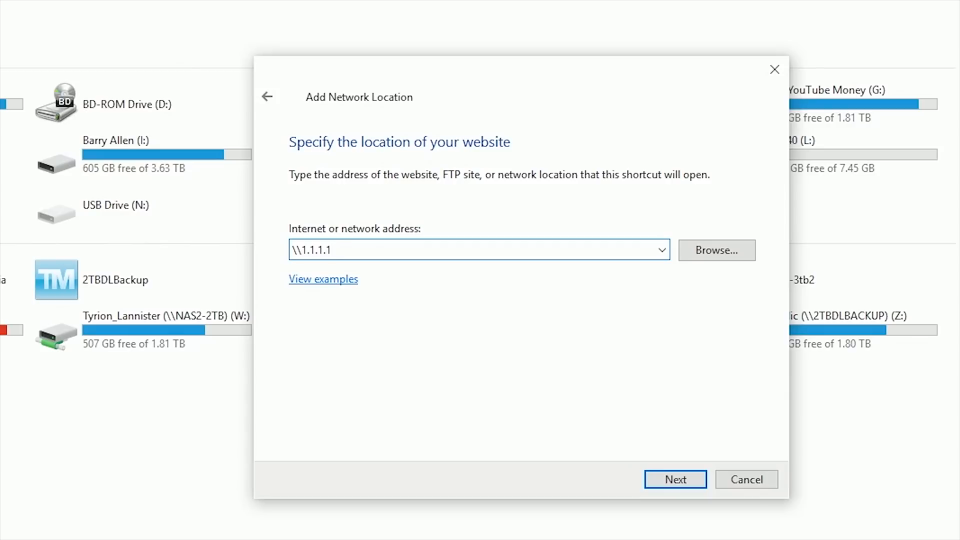
pyautogui.write('\\Cineform_C')
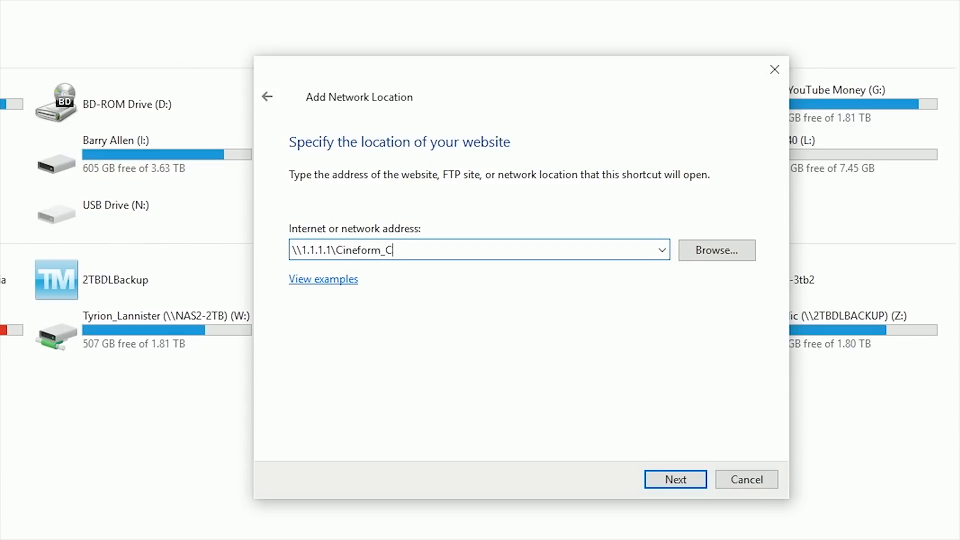
pyautogui.write('rive')
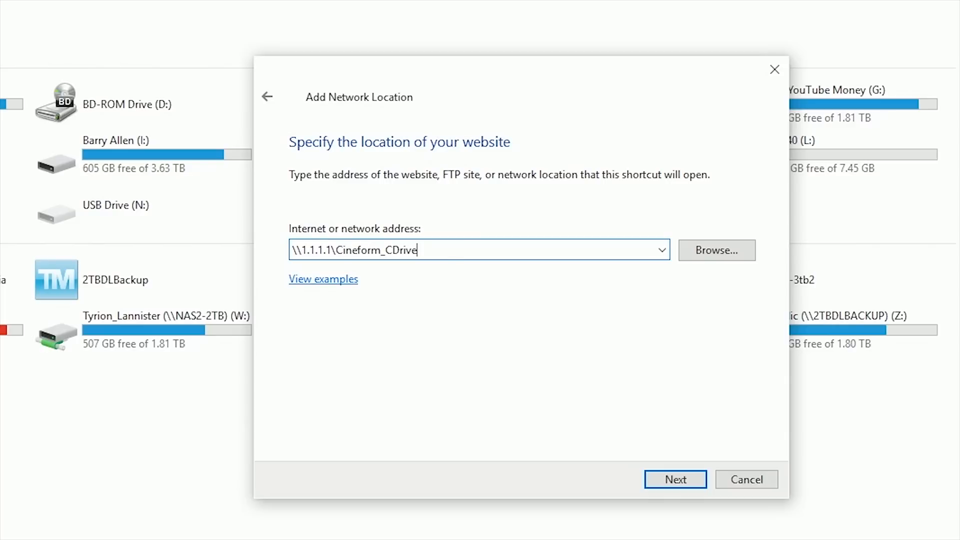
# Step: Submit the address, confirm credentials, and accept the name Cineform_CDrive (1.1.1.1)
pyautogui.click(675, 479)
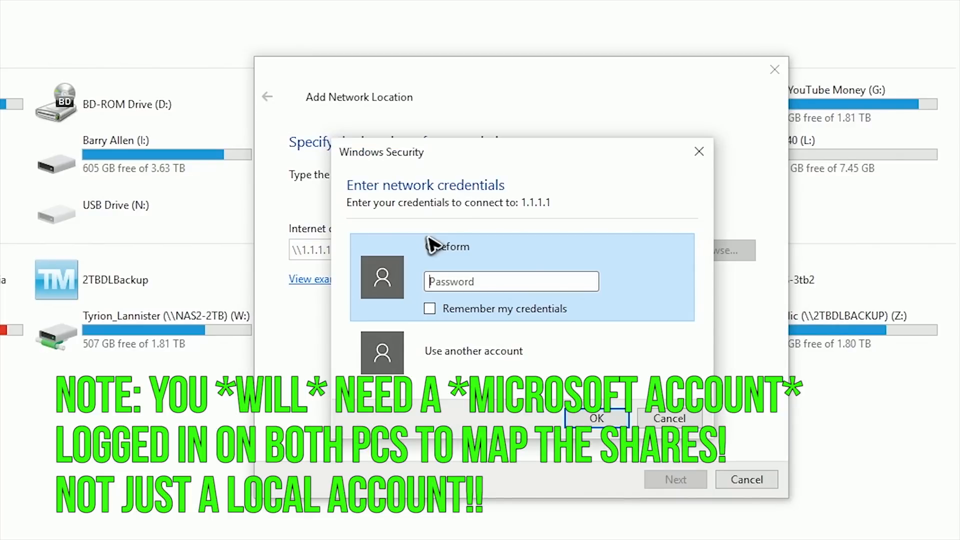
pyautogui.click(595, 418)
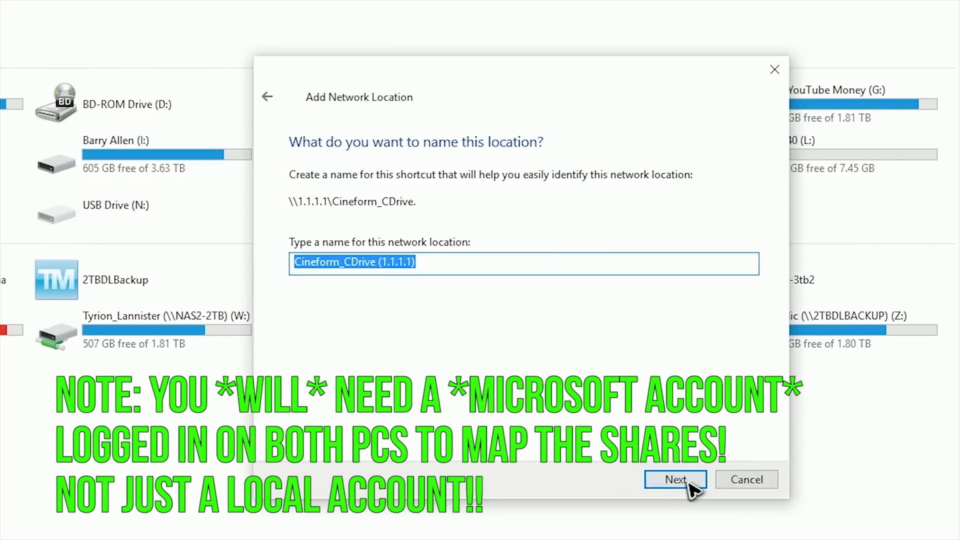
pyautogui.click(674, 480)
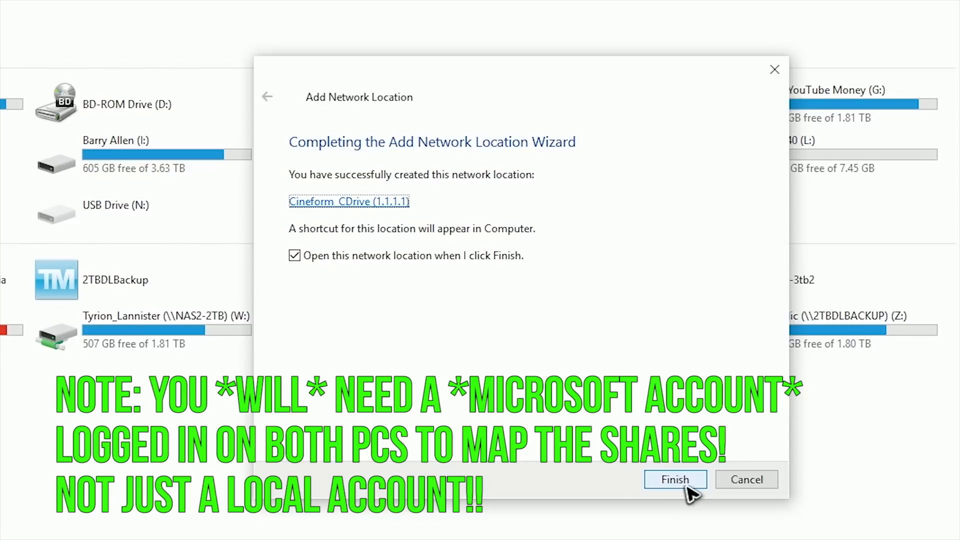
pyautogui.click(675, 479)
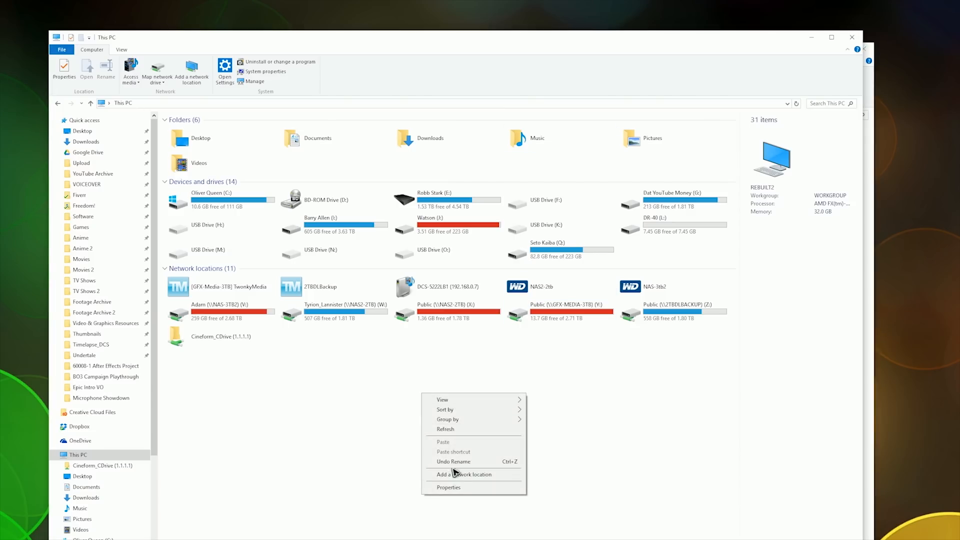
# Step: Start another custom network location using the \\1.1.1.1\Cineform_250 address
pyautogui.click(464, 474)
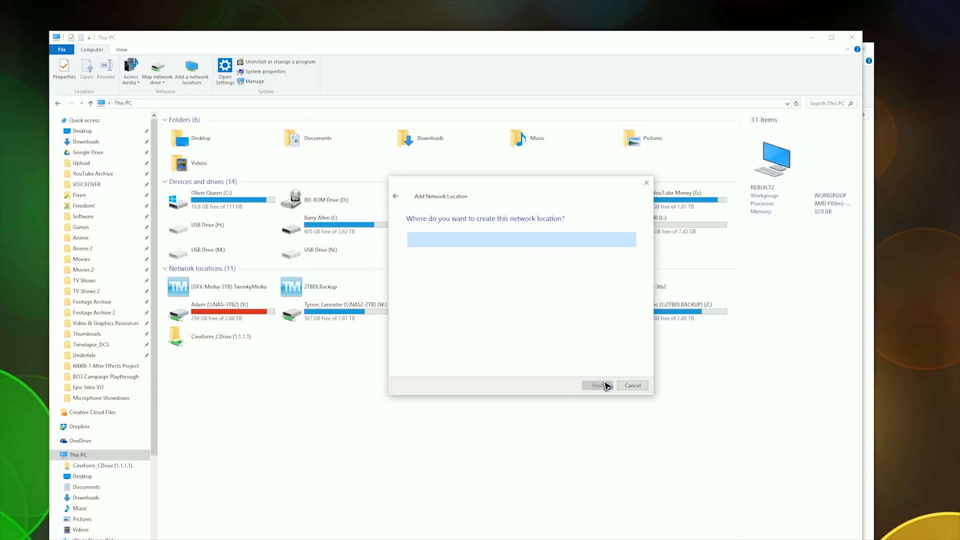
pyautogui.click(597, 385)
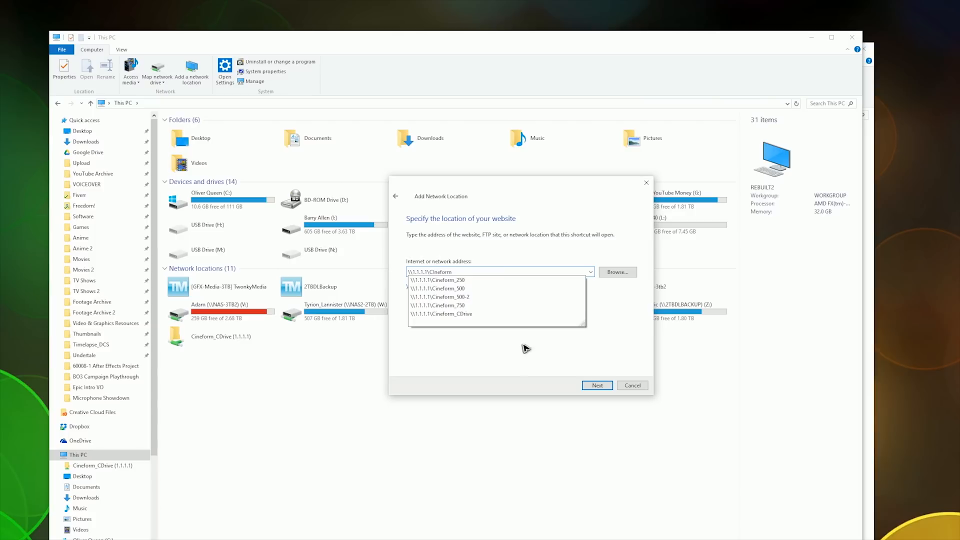
pyautogui.click(437, 280)
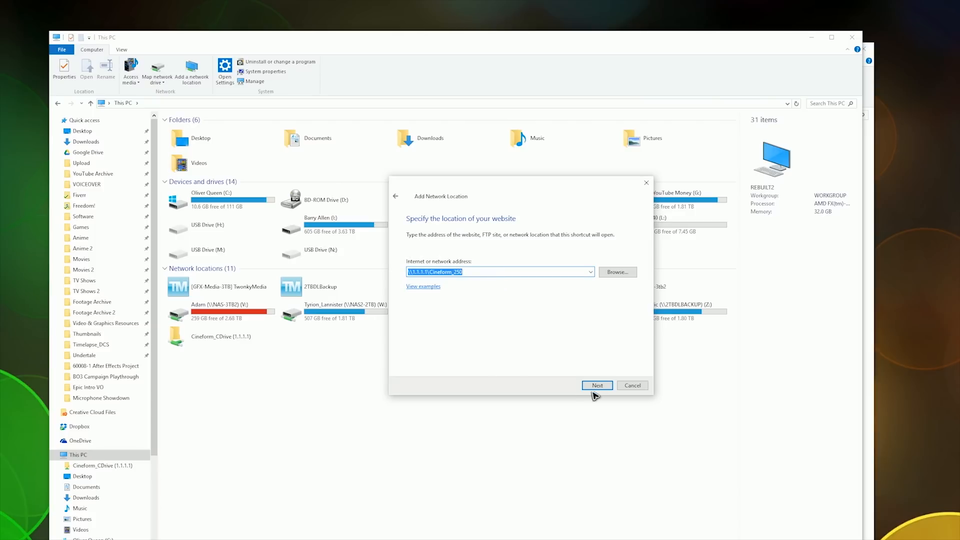
pyautogui.click(596, 385)
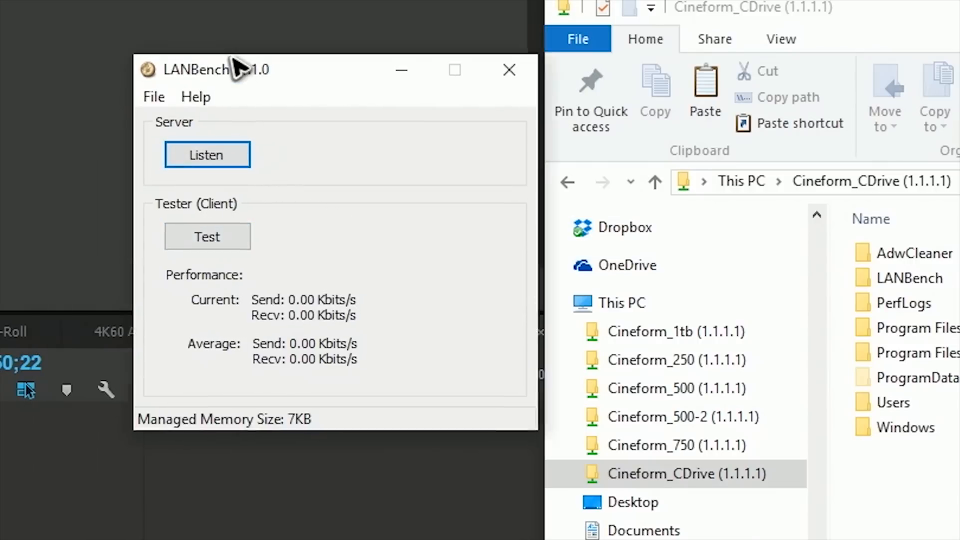
# Step: Run the LANBench test to completion, averaging about 2,036,816 Kbits/s send and 2,043,635 receive
pyautogui.click(207, 236)
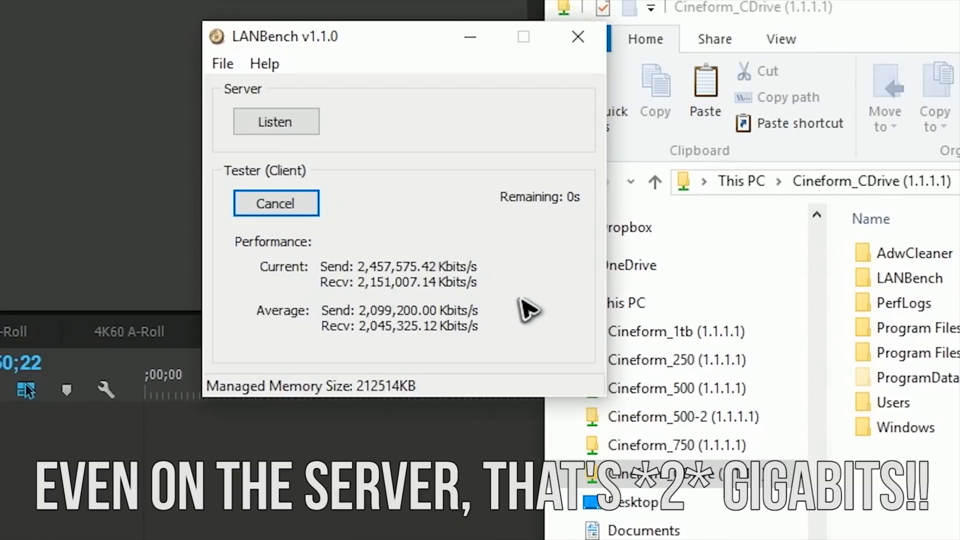
pyautogui.click(276, 203)
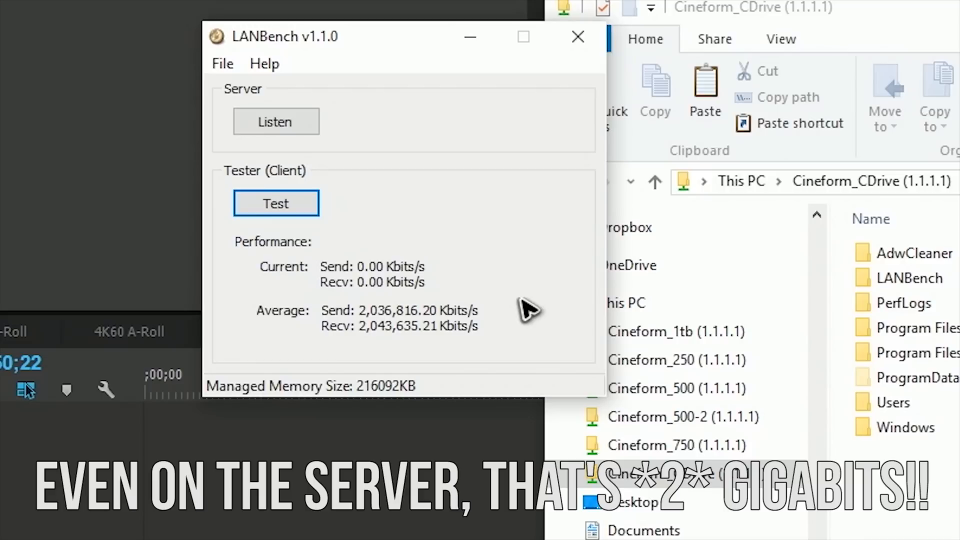
pyautogui.moveTo(456, 334)
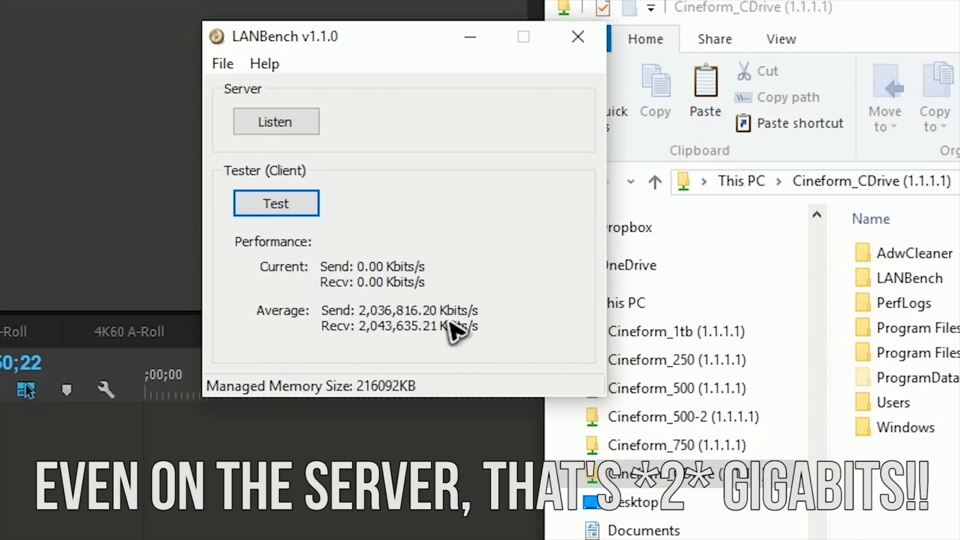
pyautogui.moveTo(456, 318)
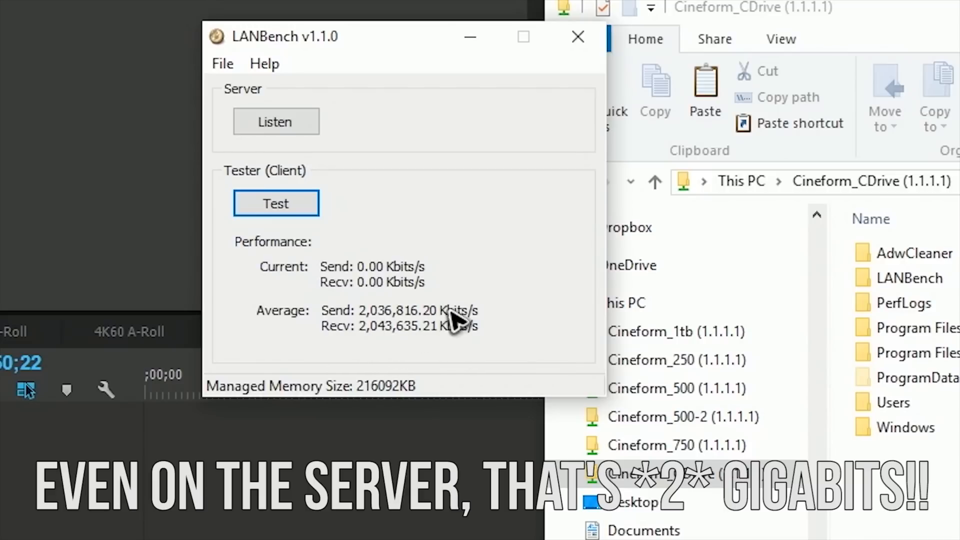
pyautogui.moveTo(505, 404)
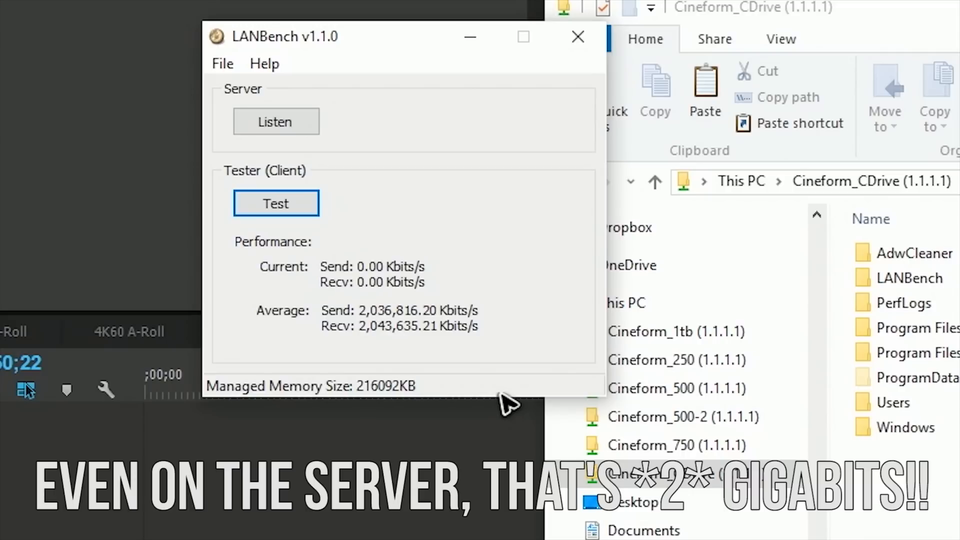
pyautogui.moveTo(517, 382)
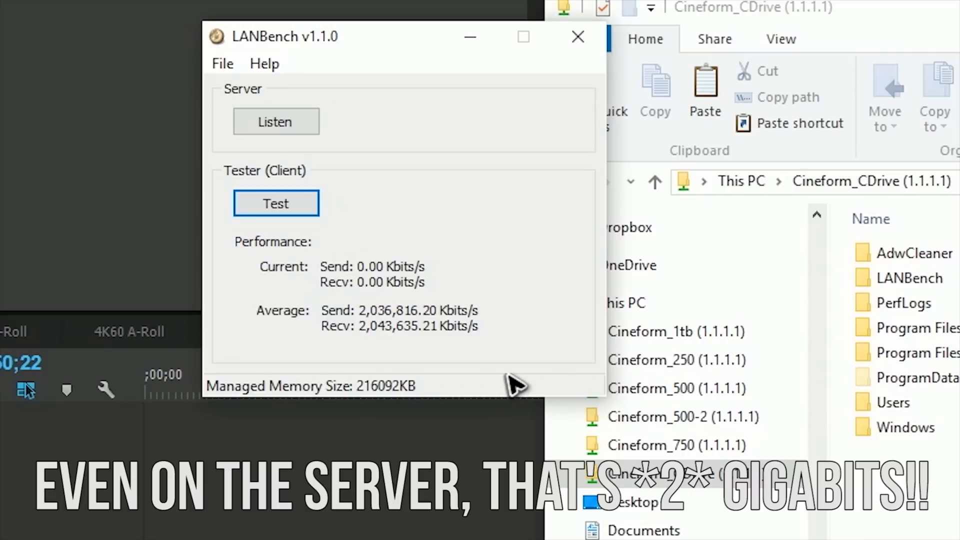